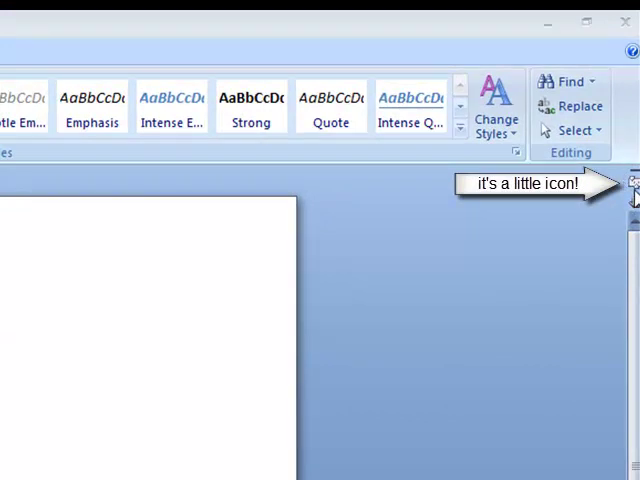
pyautogui.moveTo(632, 186)
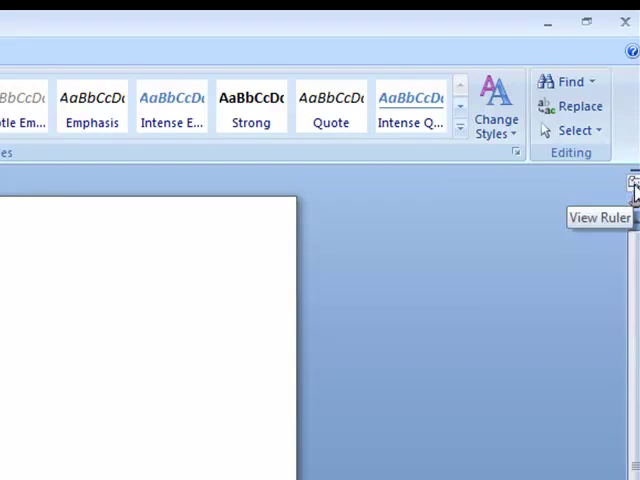
# Display the horizontal and vertical rulers around the blank document
pyautogui.click(632, 160)
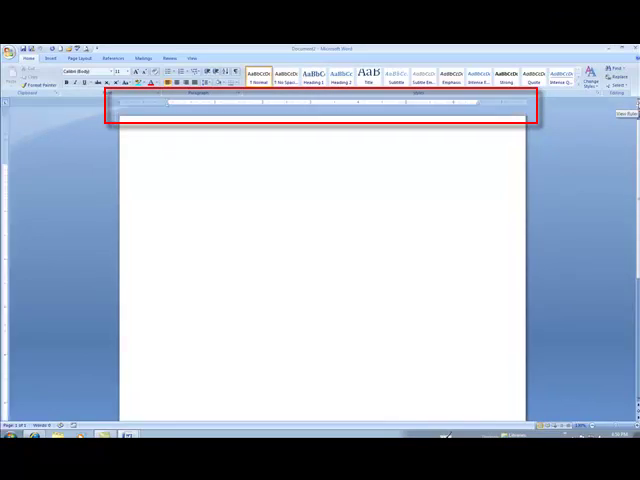
pyautogui.click(628, 113)
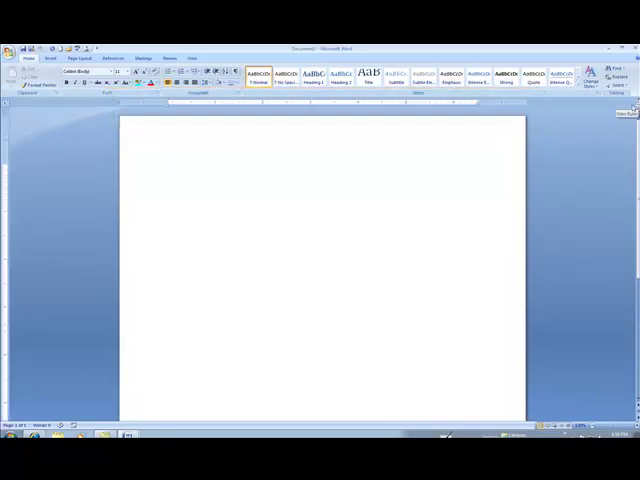
pyautogui.click(167, 168)
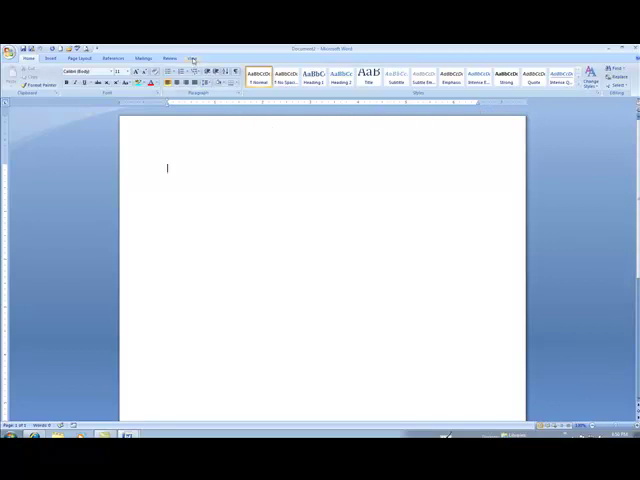
# Turn the Ruler option off and back on from the View tab
pyautogui.click(192, 58)
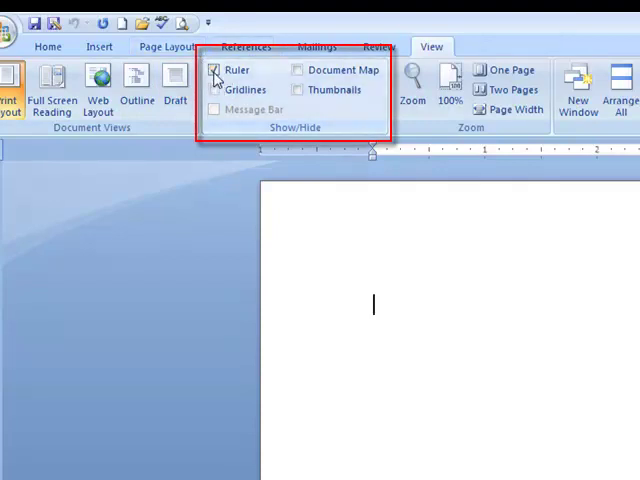
pyautogui.click(214, 70)
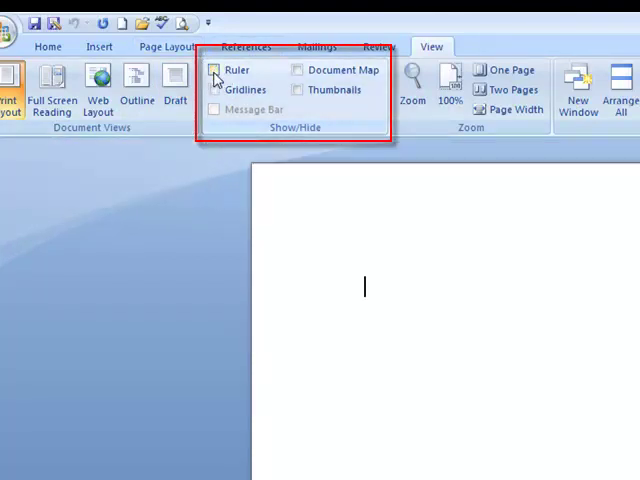
pyautogui.click(214, 70)
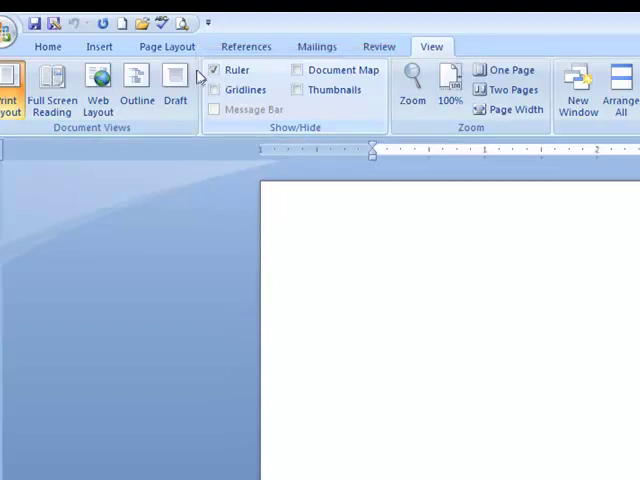
pyautogui.click(47, 46)
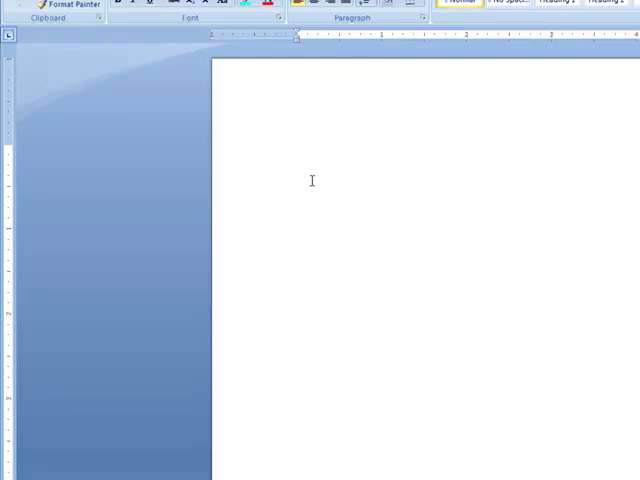
pyautogui.moveTo(8, 10)
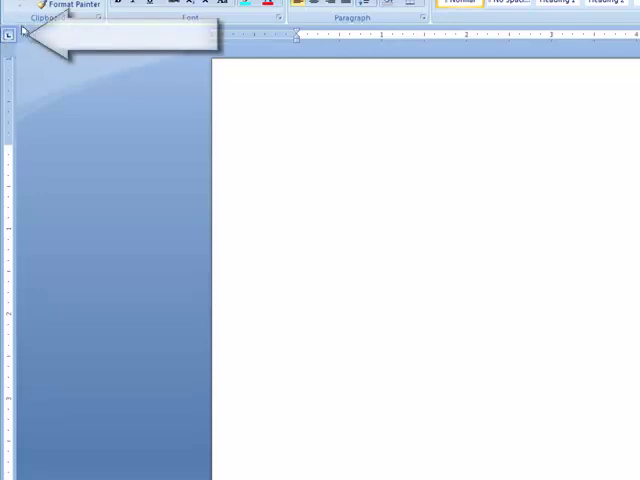
pyautogui.click(297, 152)
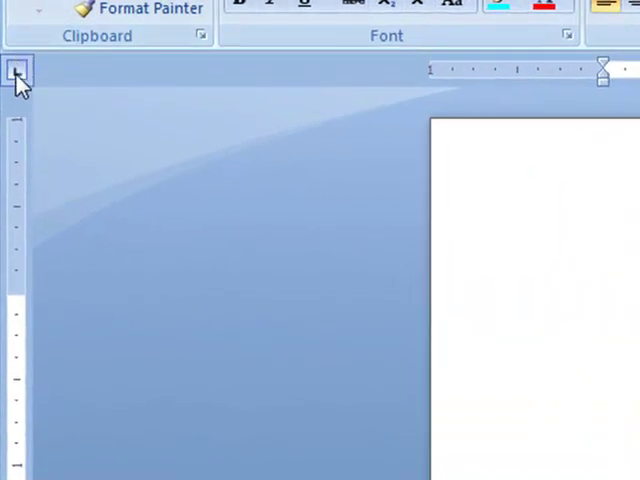
pyautogui.moveTo(17, 72)
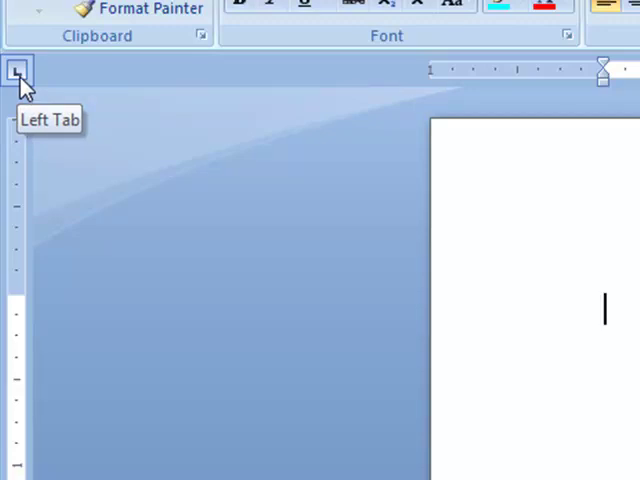
pyautogui.click(18, 71)
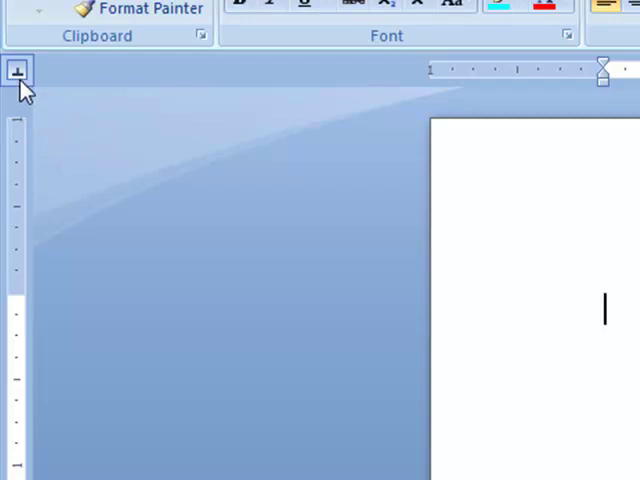
pyautogui.moveTo(17, 71)
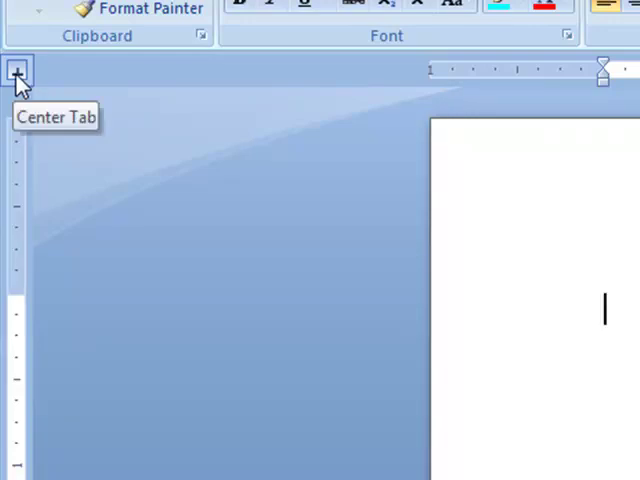
pyautogui.moveTo(17, 70)
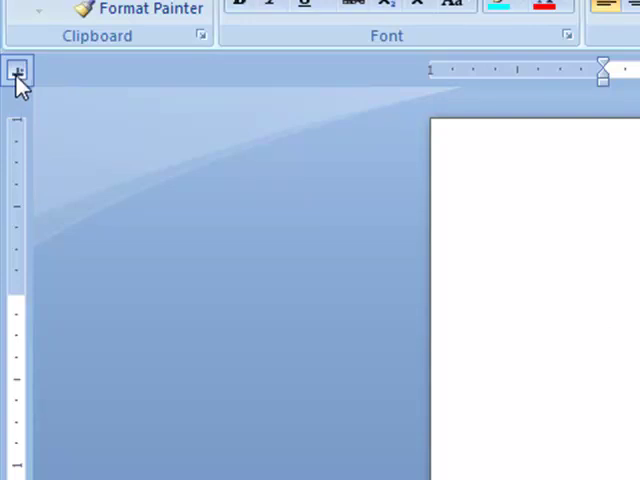
pyautogui.moveTo(17, 72)
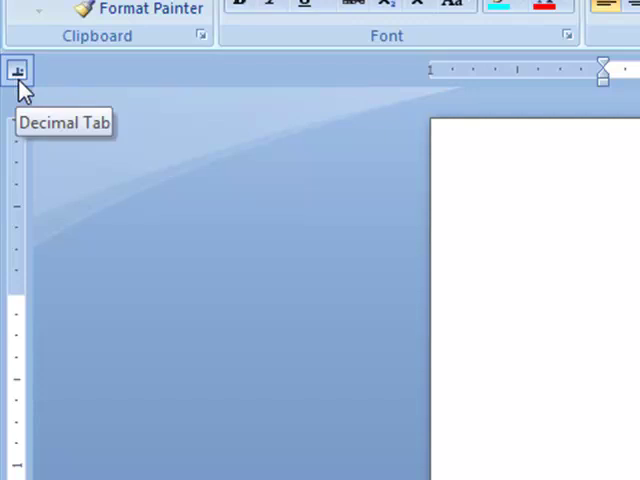
pyautogui.click(17, 70)
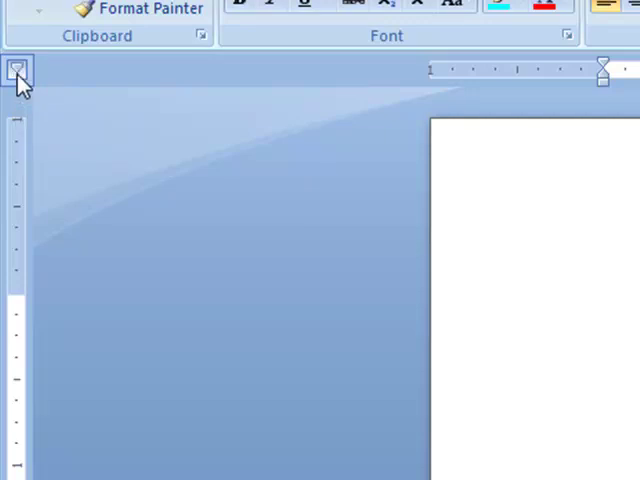
pyautogui.click(605, 310)
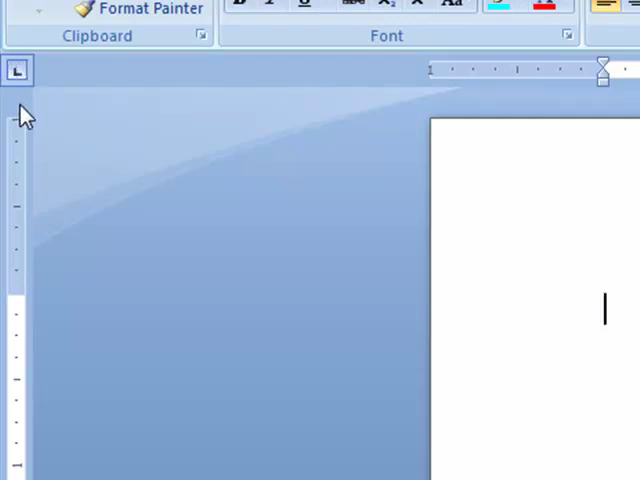
pyautogui.moveTo(25, 22)
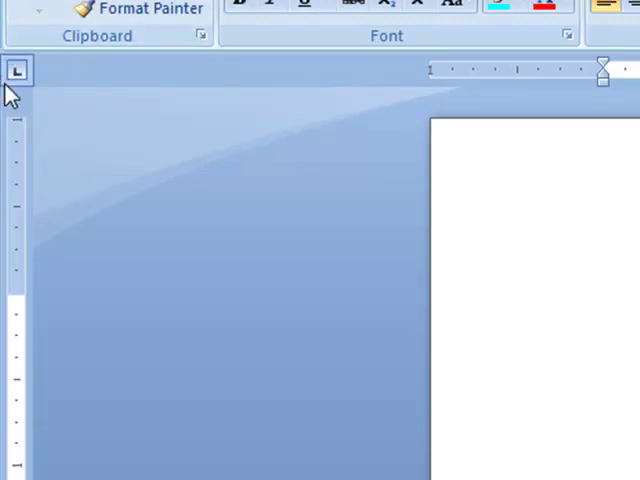
pyautogui.moveTo(48, 66)
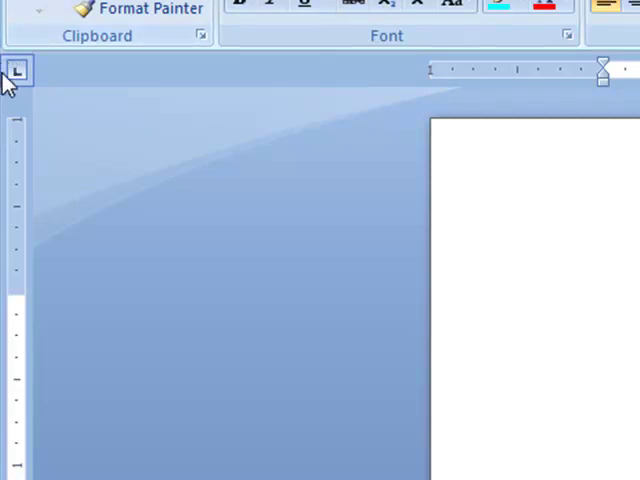
pyautogui.click(604, 310)
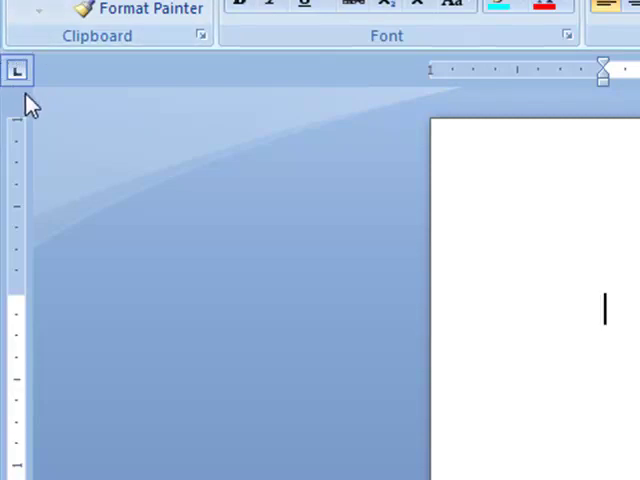
pyautogui.moveTo(40, 100)
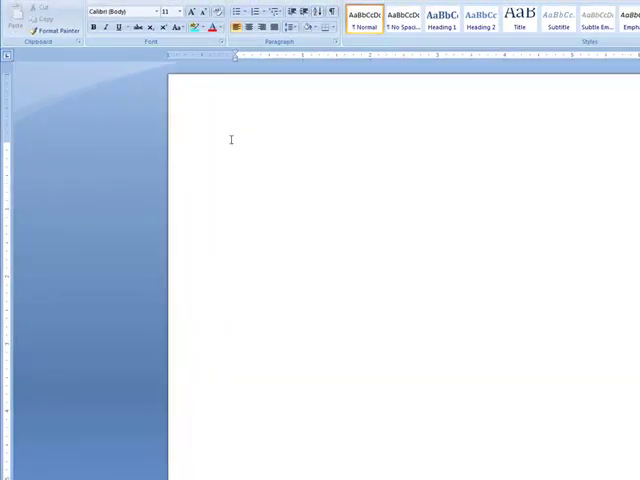
pyautogui.moveTo(601, 157)
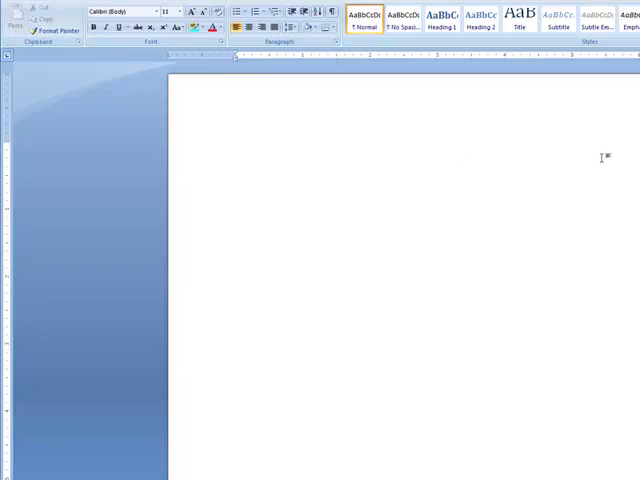
pyautogui.moveTo(621, 147)
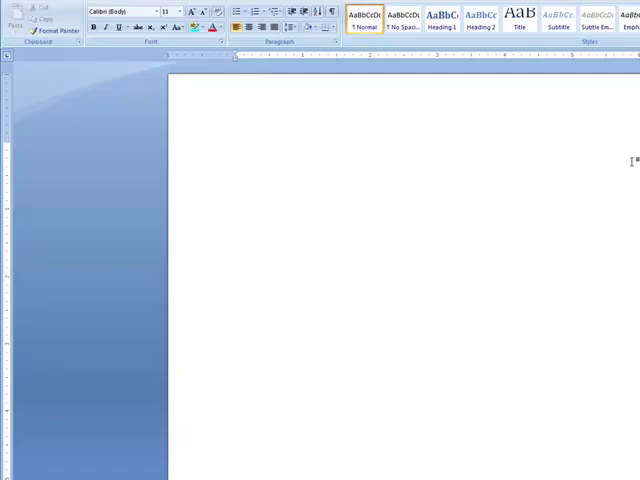
pyautogui.click(235, 148)
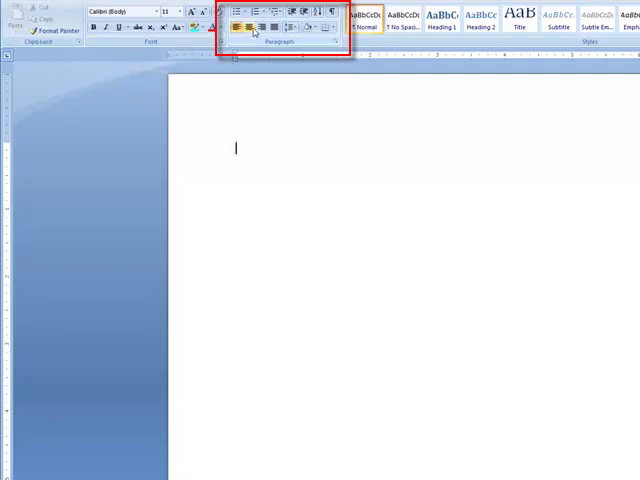
pyautogui.moveTo(258, 27)
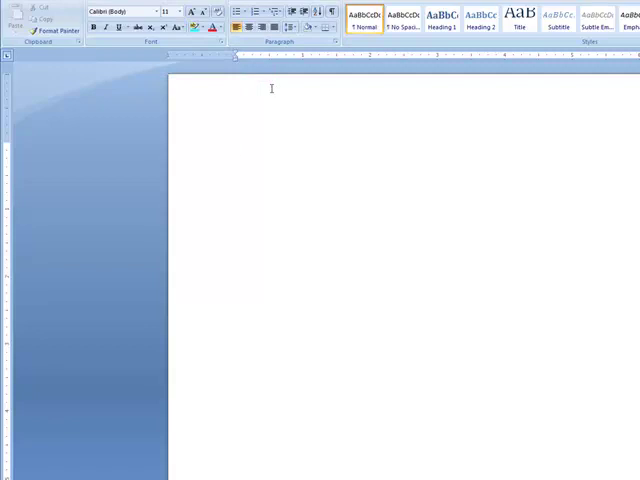
pyautogui.click(234, 150)
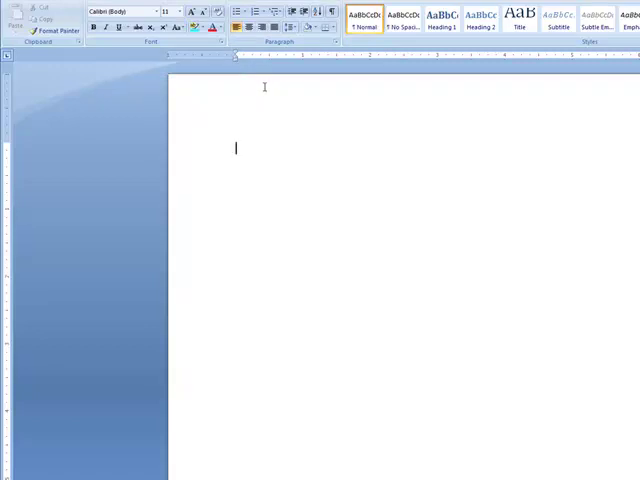
pyautogui.moveTo(258, 94)
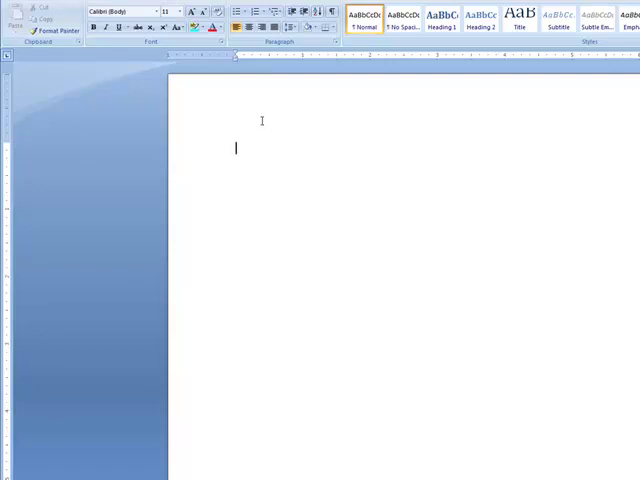
pyautogui.moveTo(212, 192)
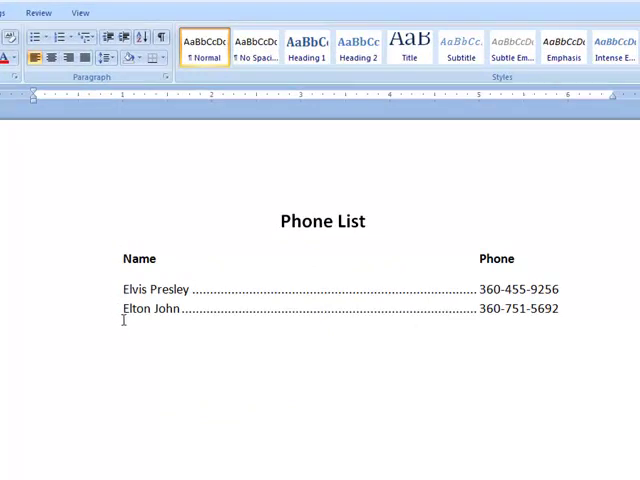
# Place the cursor in the Phone List name lines to inspect their tab stops
pyautogui.click(36, 360)
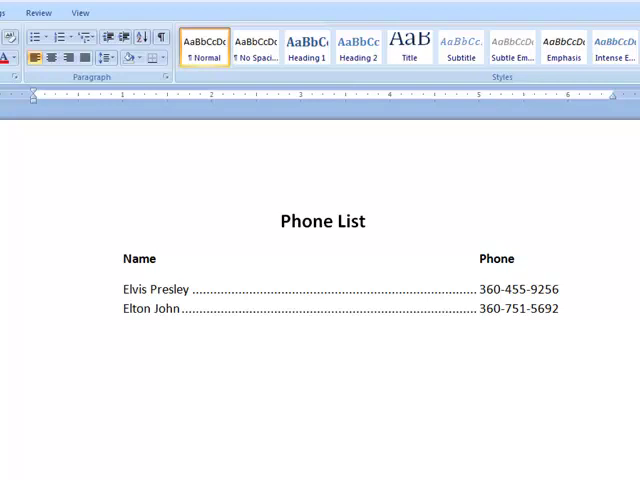
pyautogui.moveTo(80, 103)
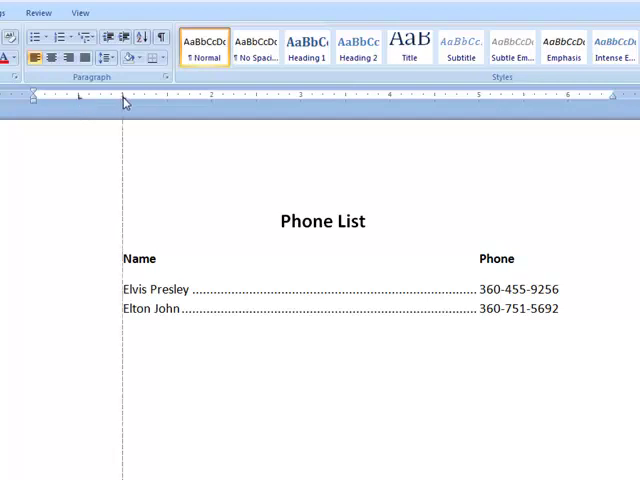
pyautogui.moveTo(80, 101)
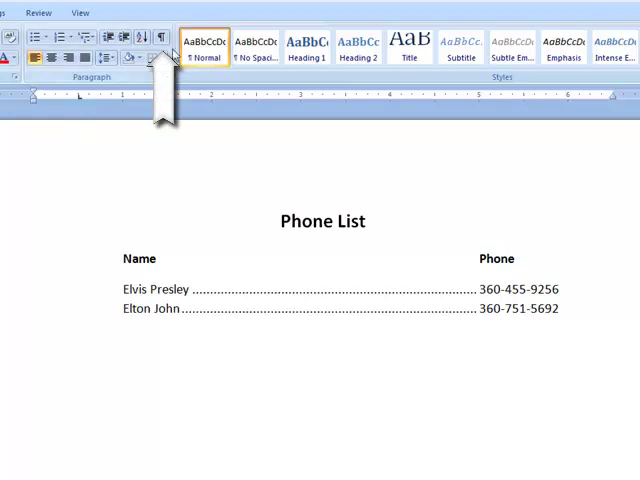
pyautogui.moveTo(160, 38)
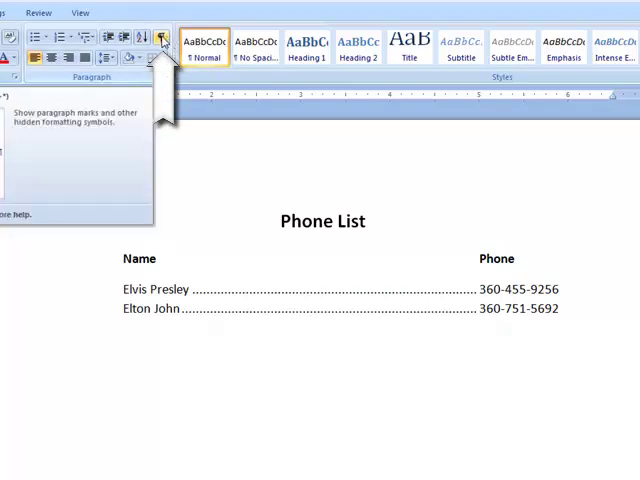
# Turn on Show/Hide ¶ to display tab characters and paragraph marks
pyautogui.click(162, 38)
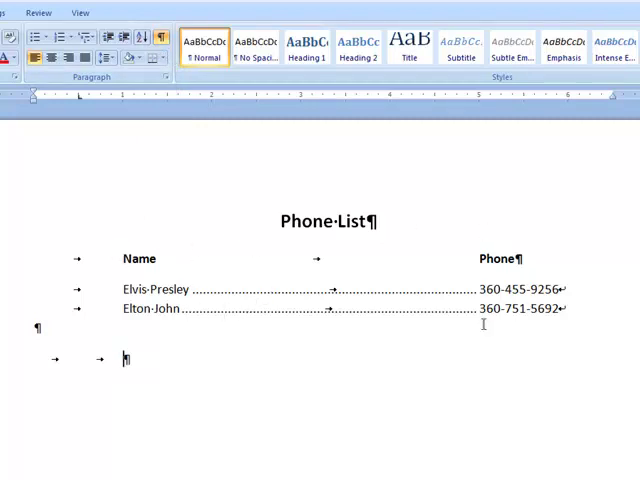
pyautogui.moveTo(104, 272)
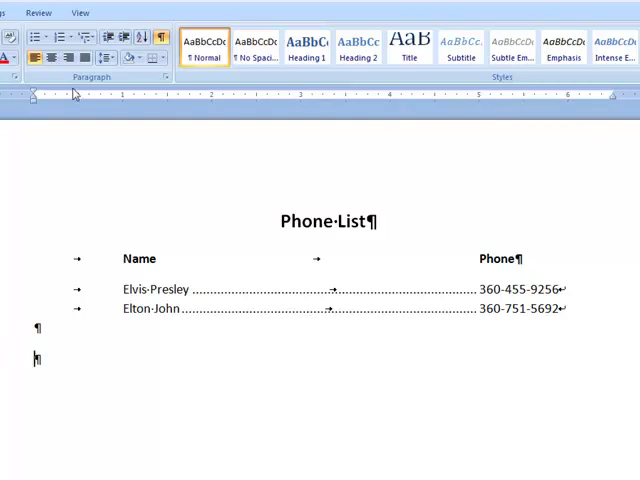
pyautogui.moveTo(620, 103)
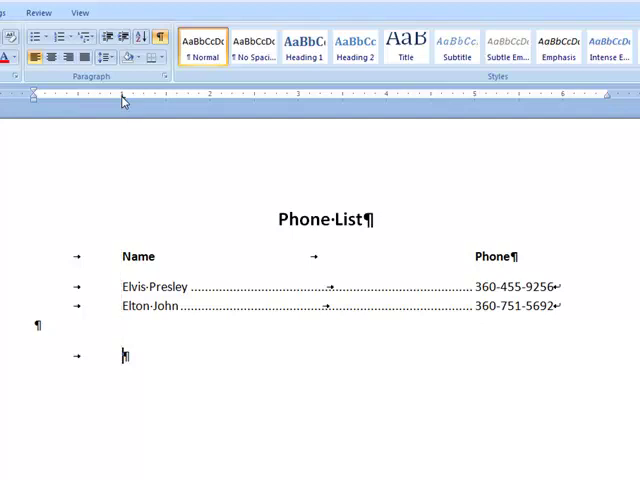
pyautogui.moveTo(384, 313)
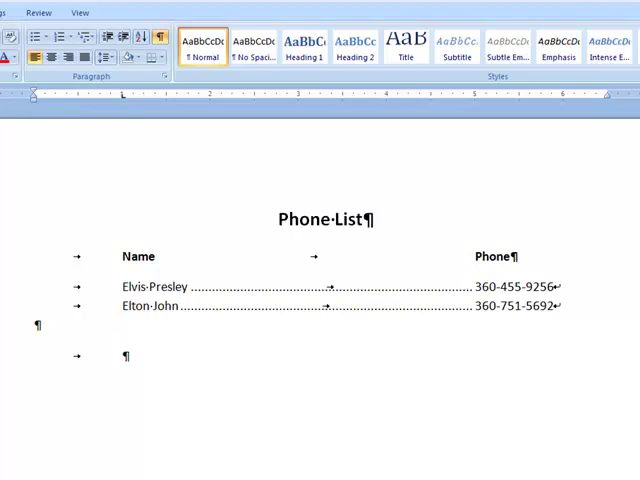
# Add a left tab stop on the ruler for the phone number column
pyautogui.click(122, 355)
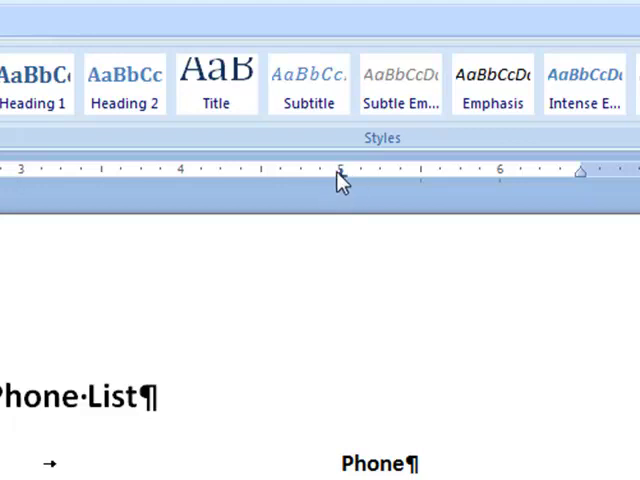
pyautogui.moveTo(340, 185)
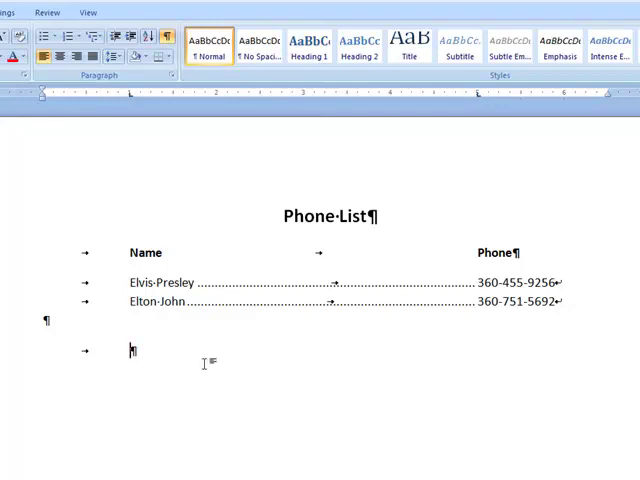
# Type the 'Name' and 'Phone' column headings at the new tab stops
pyautogui.write('Name')
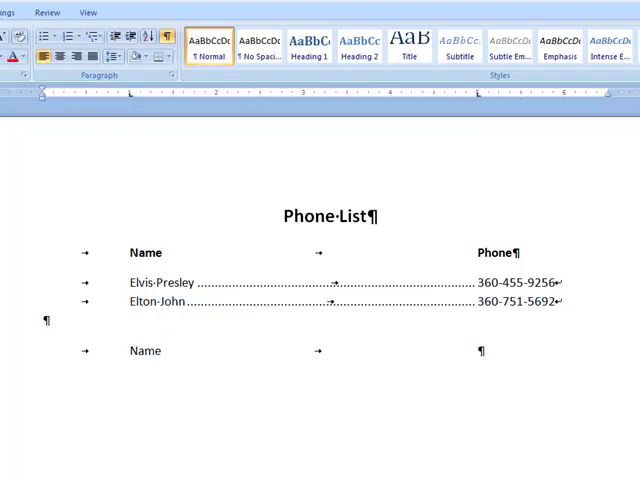
pyautogui.write('Phone')
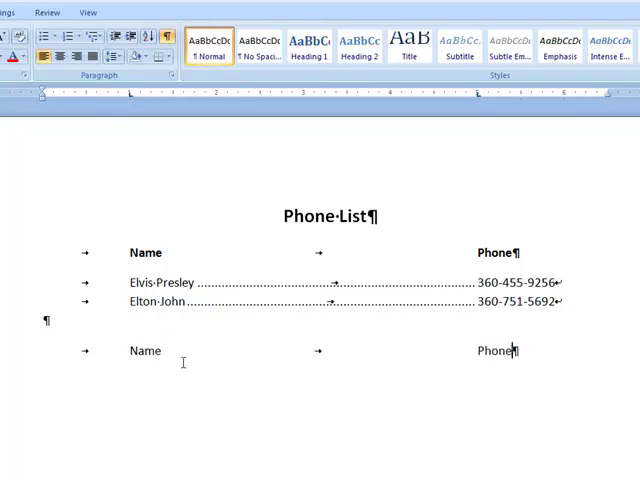
pyautogui.moveTo(265, 362)
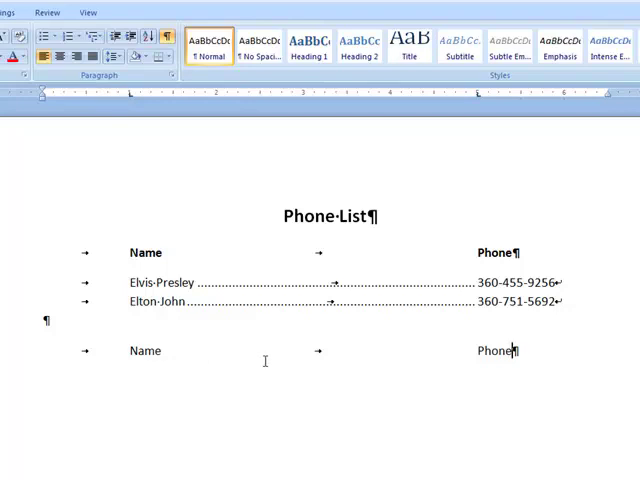
pyautogui.moveTo(253, 360)
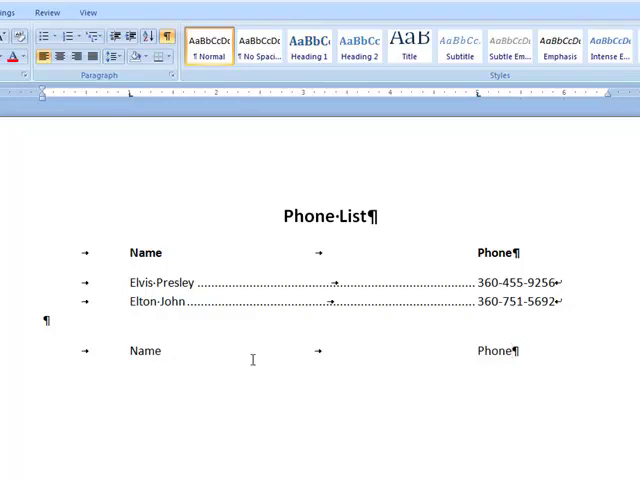
pyautogui.click(510, 351)
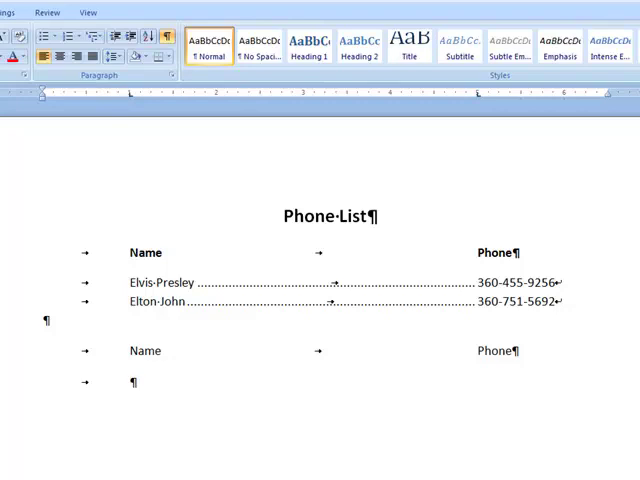
pyautogui.click(130, 382)
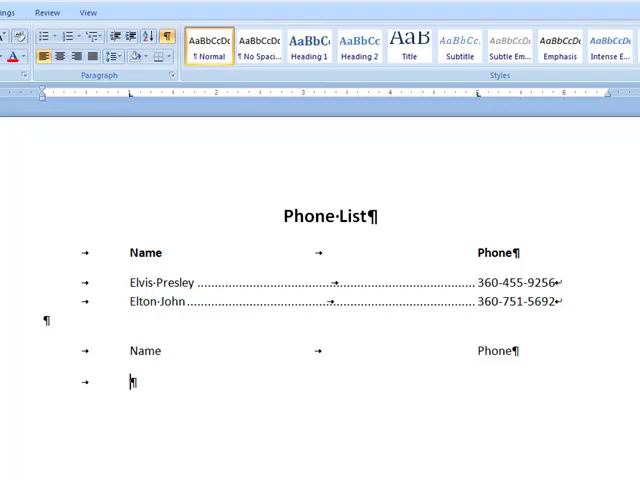
pyautogui.write('Elvis')
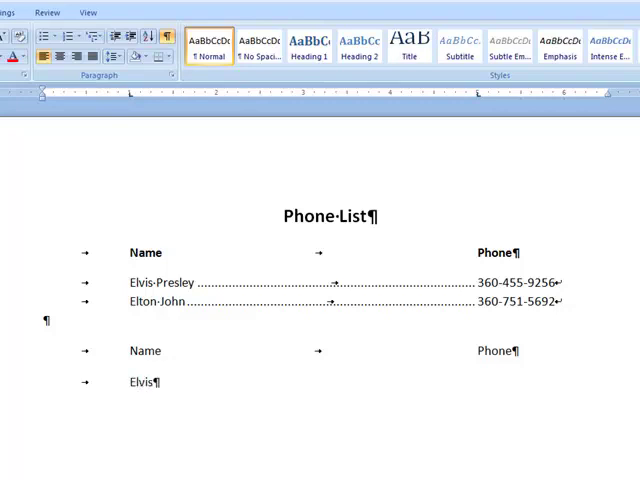
pyautogui.write('Pre')
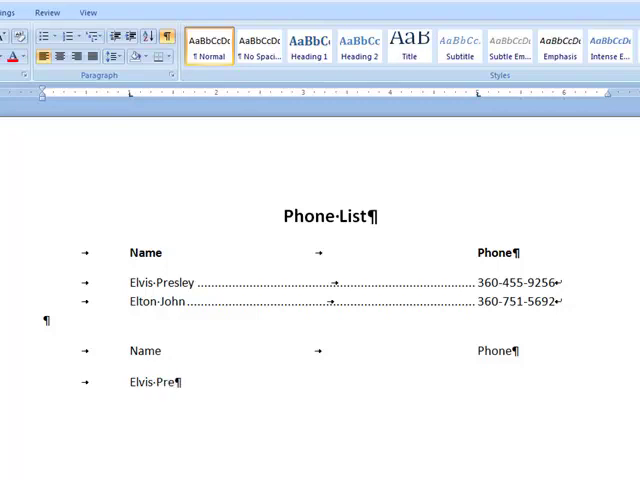
pyautogui.write('sley')
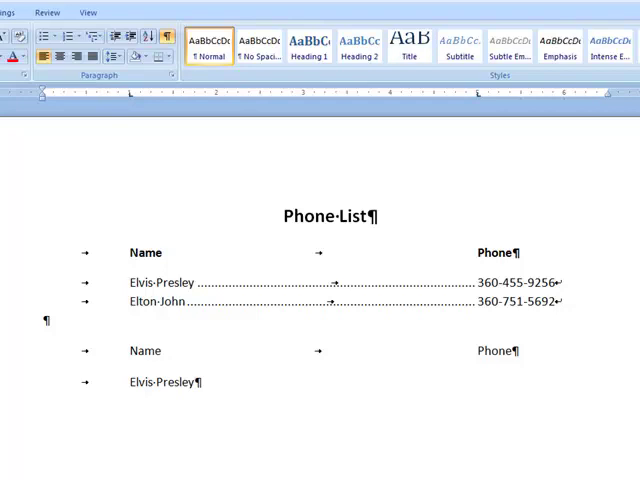
pyautogui.press('tab')
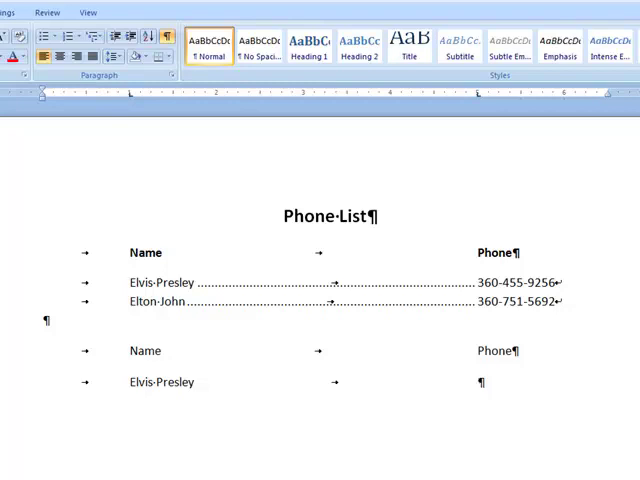
pyautogui.click(478, 382)
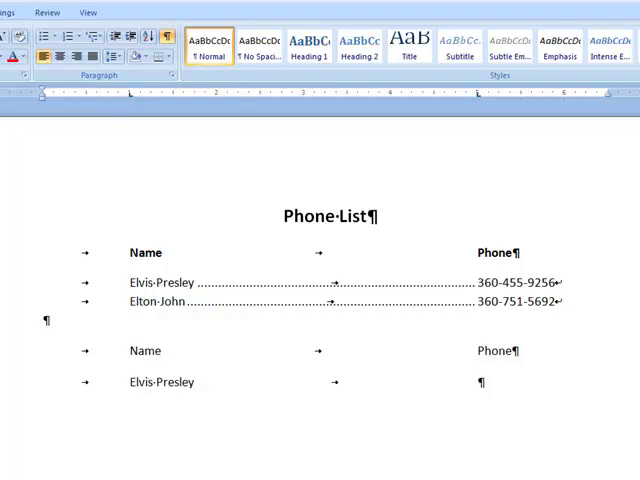
pyautogui.write('36')
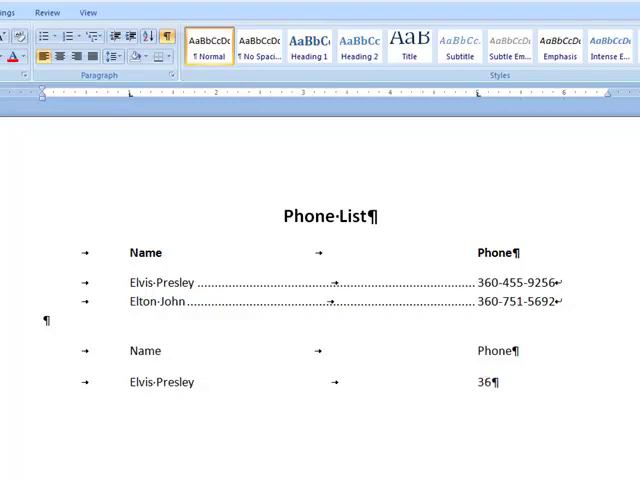
pyautogui.write('0-455-')
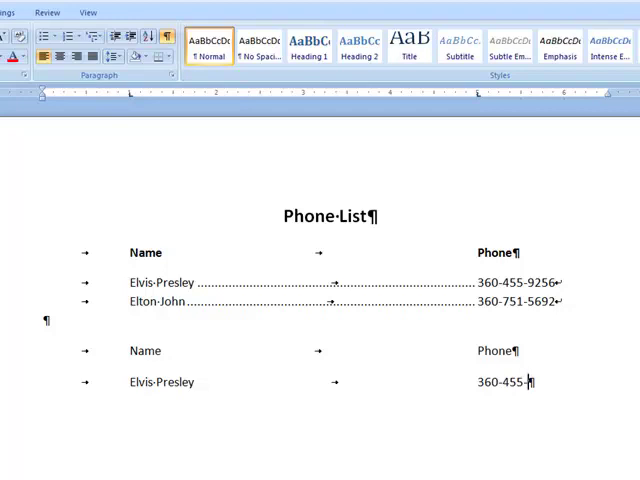
pyautogui.write('92')
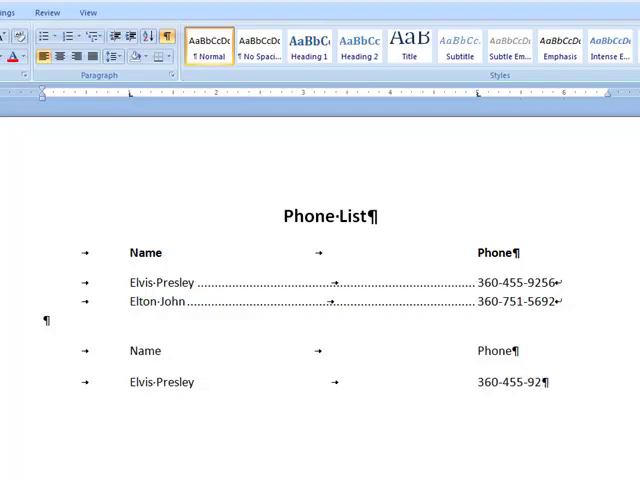
pyautogui.write('56')
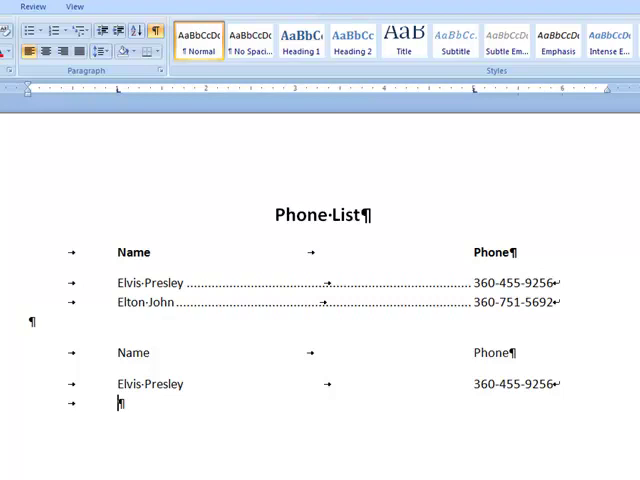
pyautogui.write('Elton')
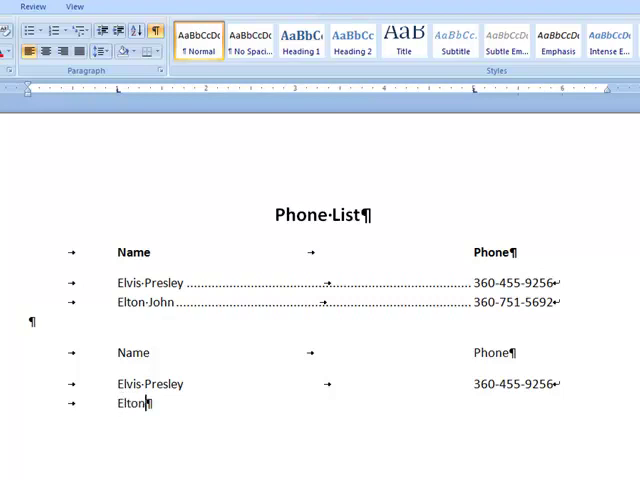
pyautogui.write('·John')
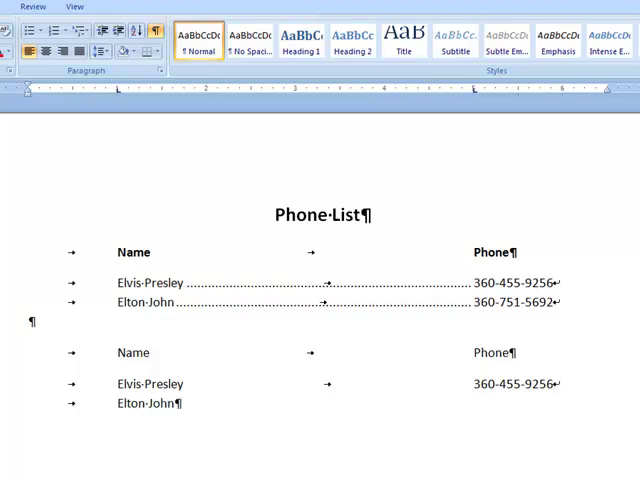
pyautogui.press('Tab')
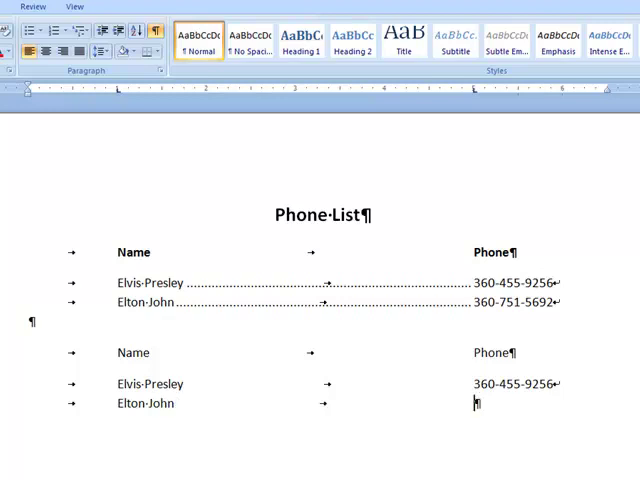
pyautogui.write('360')
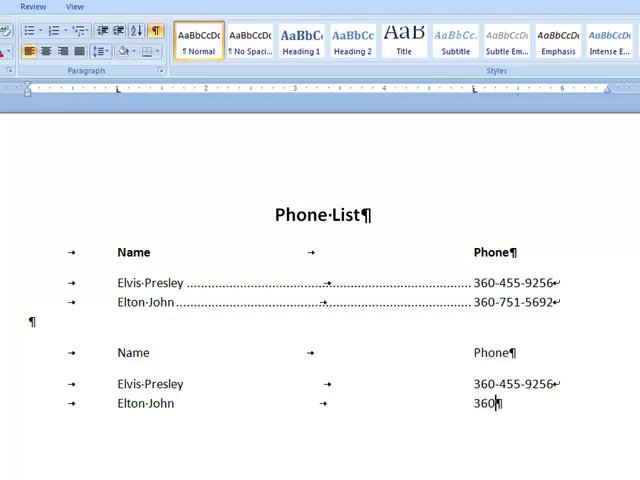
pyautogui.write('-75')
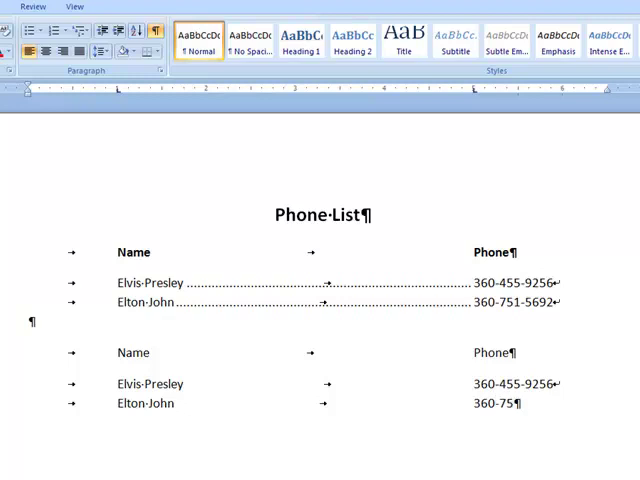
pyautogui.write('1-5692')
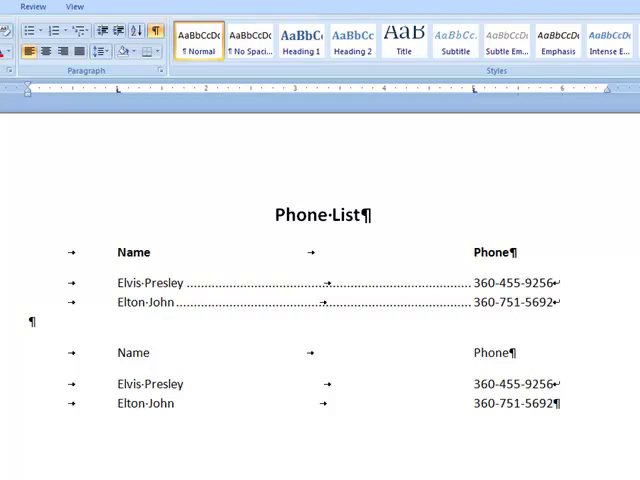
pyautogui.click(552, 404)
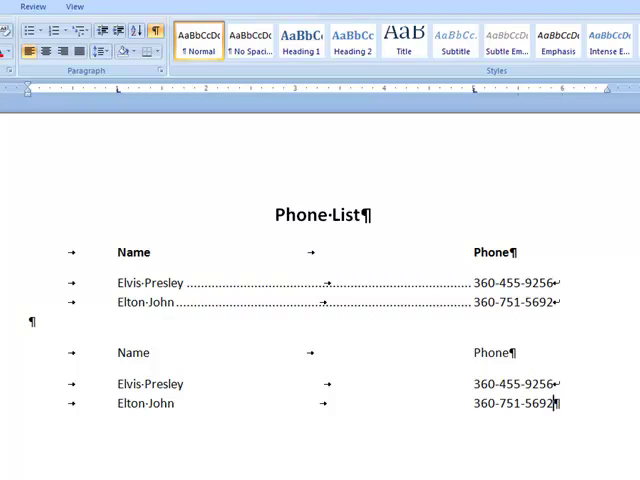